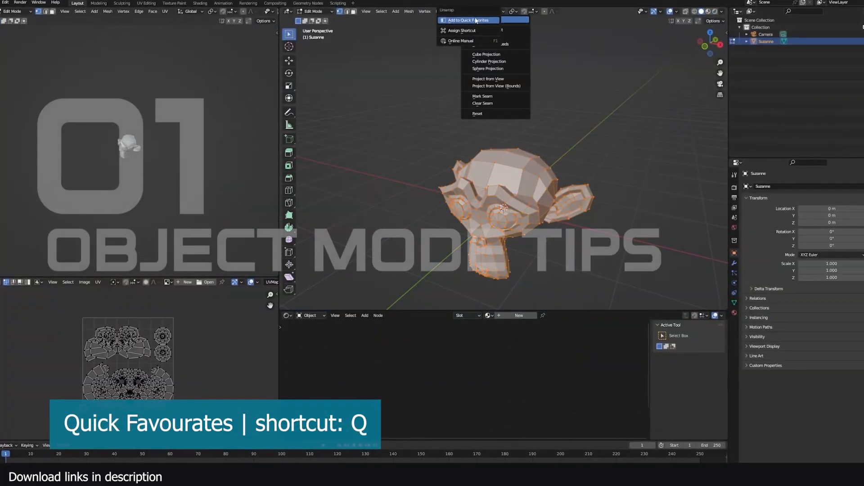
Add Unwrap to Quick Favorites and unwrap the monkey's UVs from the Q favourites menu.
click(468, 20)
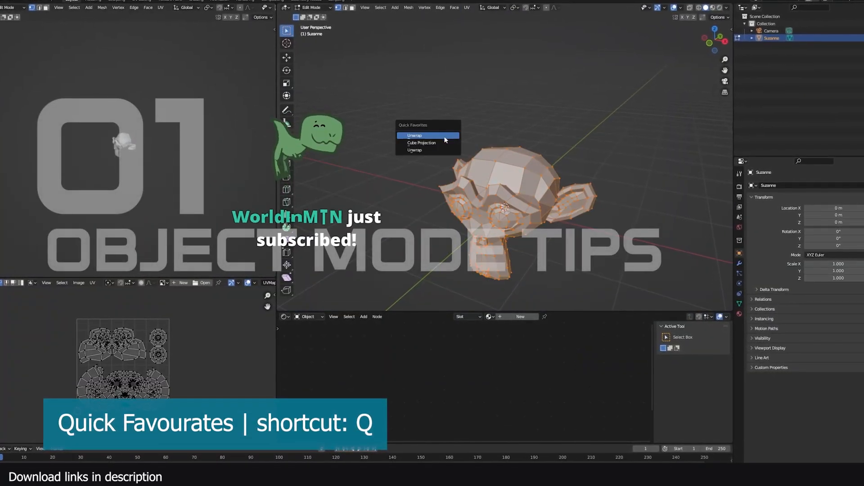
click(414, 136)
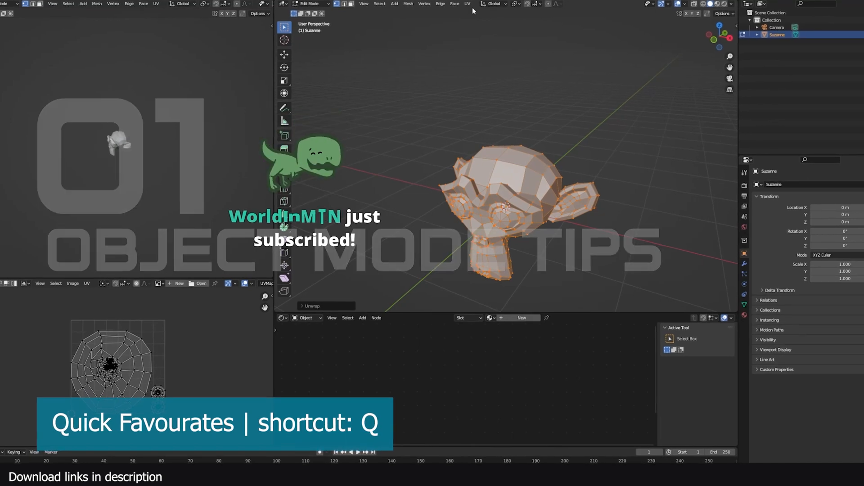
click(466, 3)
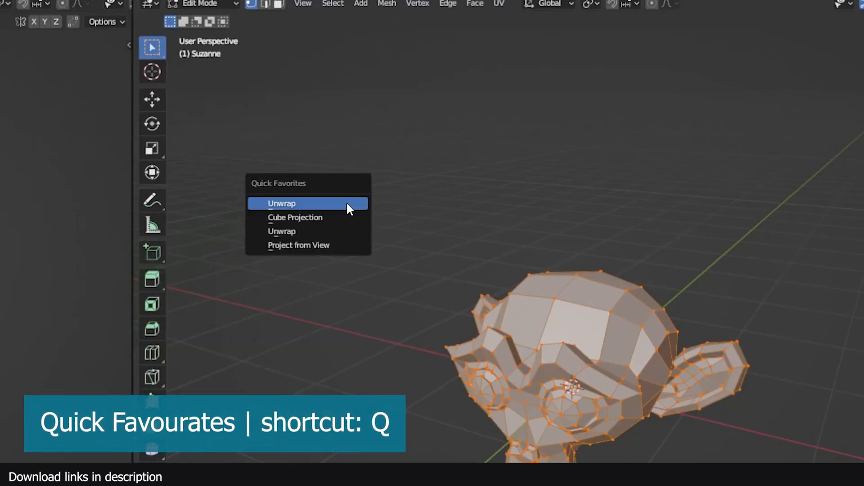
click(282, 204)
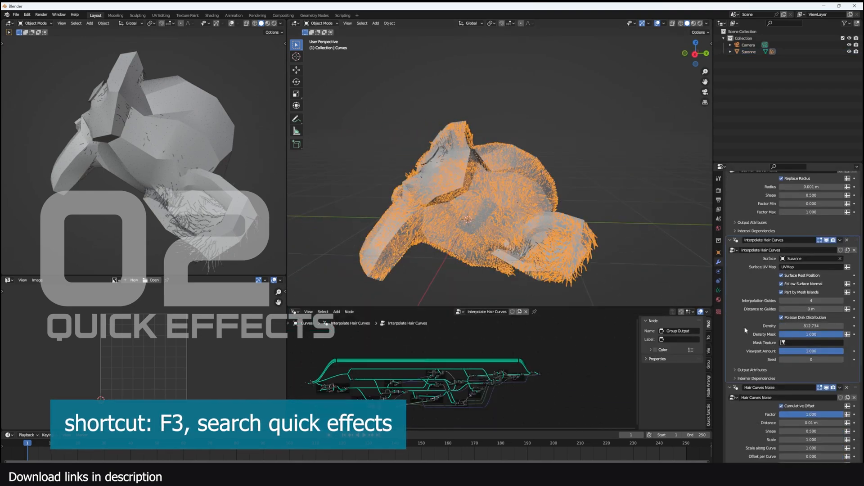
Apply Quick Fur to the monkey, then the Quick Liquid effect via F3 search.
click(750, 51)
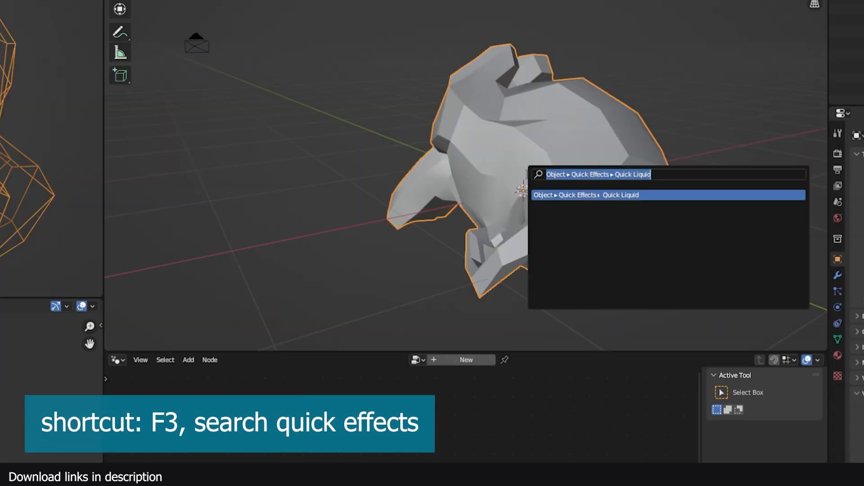
click(584, 194)
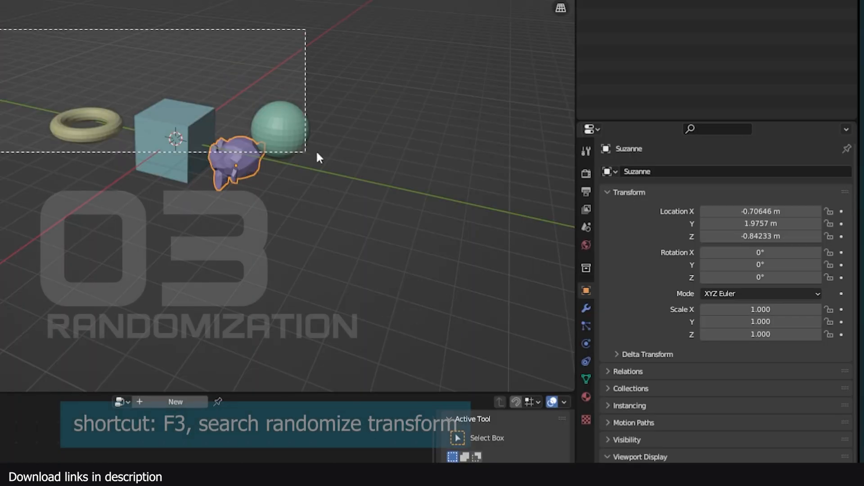
Run Randomize Transform on all shapes and adjust its location, rotation and scale values.
key(f3)
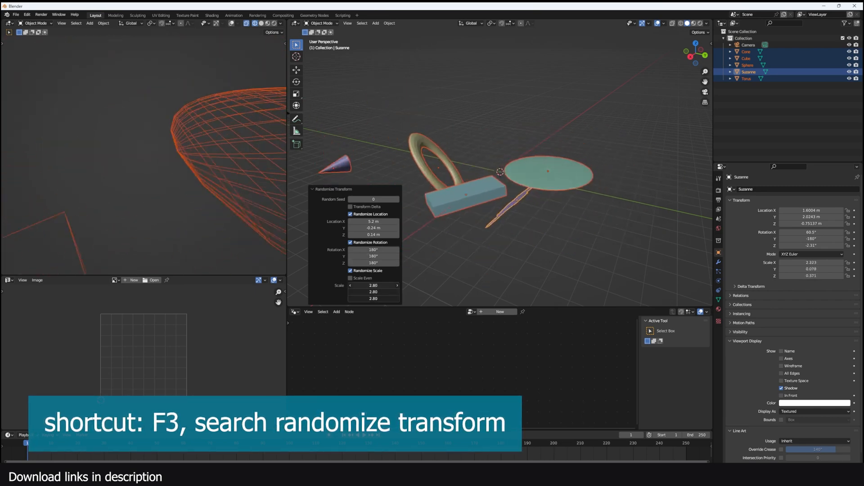
click(351, 278)
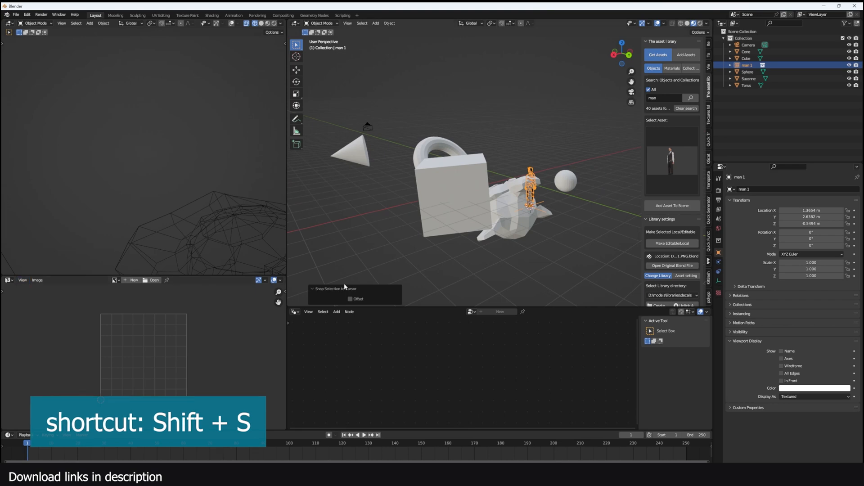
Snap the selected shapes to the 3D cursor with Shift+S, then bring up the Bezier curve's options.
key(shift+s)
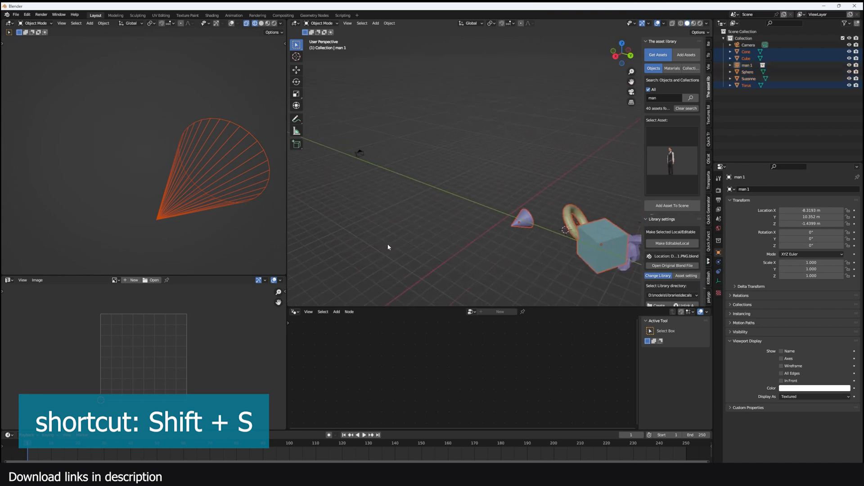
key(Shift+S)
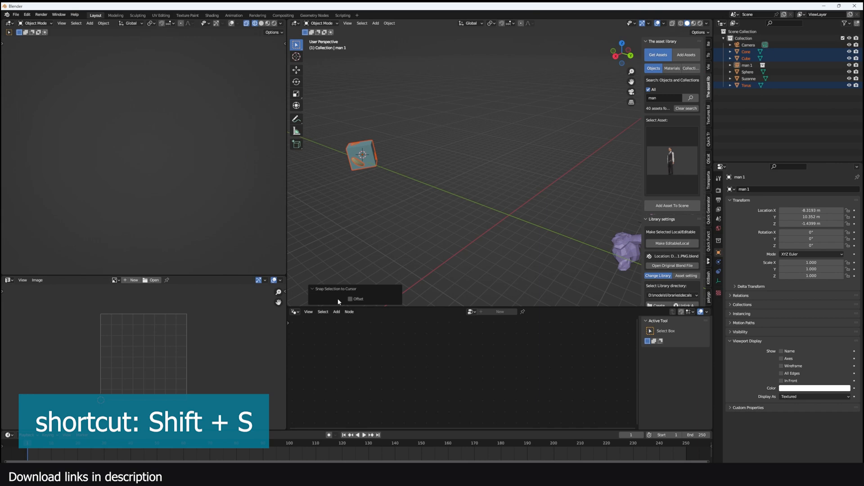
click(350, 299)
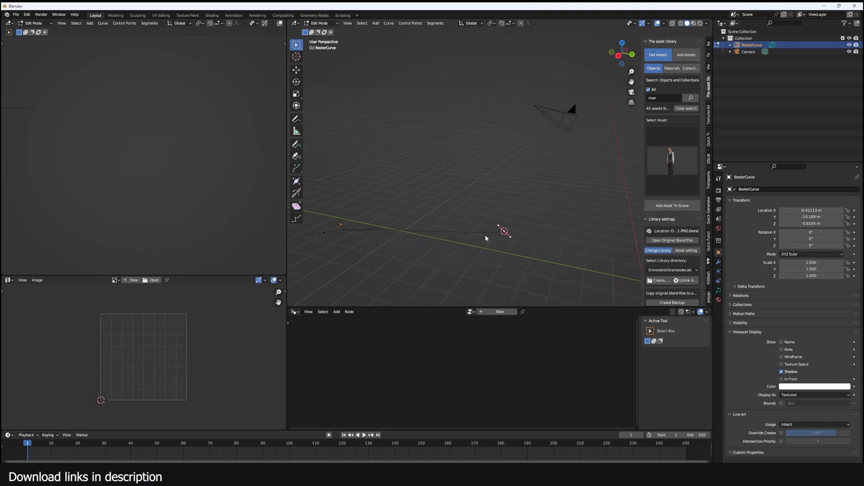
right_click(486, 238)
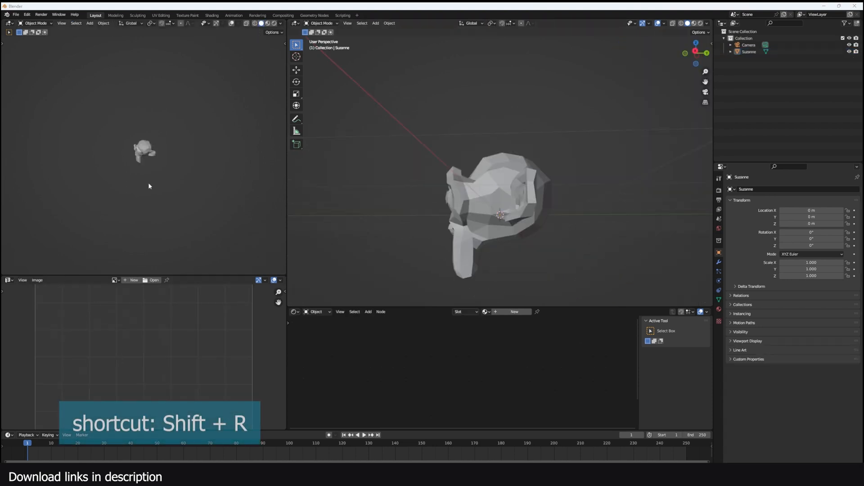
Extrude a face on the monkey's head and repeat the extrusion into a long column.
key(Tab)
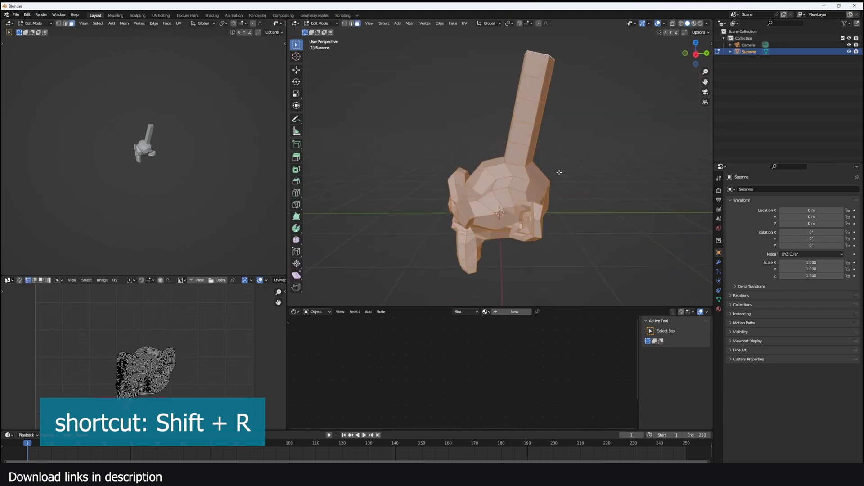
key(Tab)
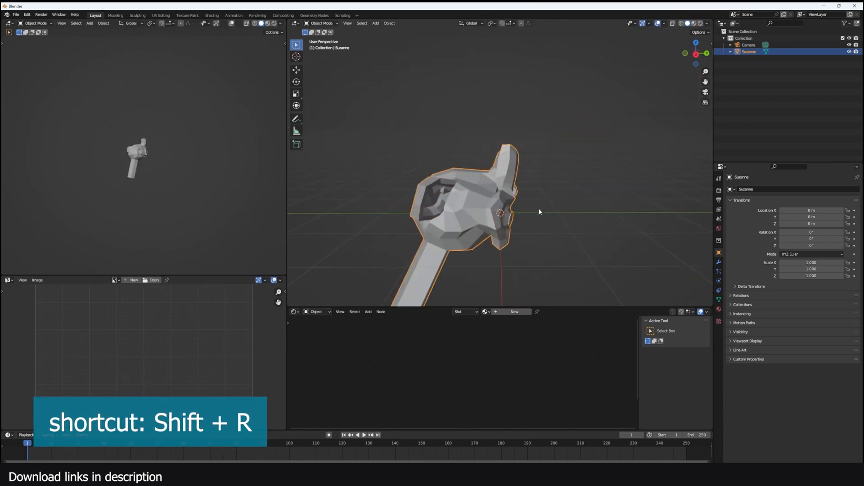
key(Tab)
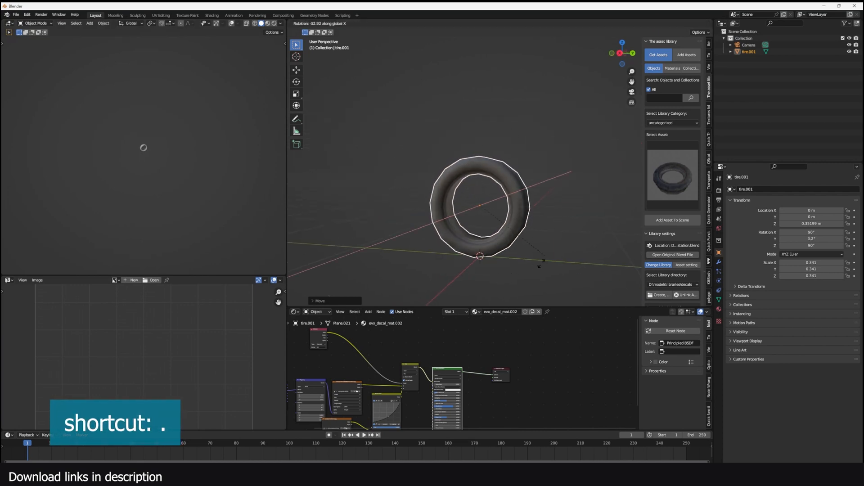
Set the pivot point to 3D Cursor and rotate the tire around it.
key(period)
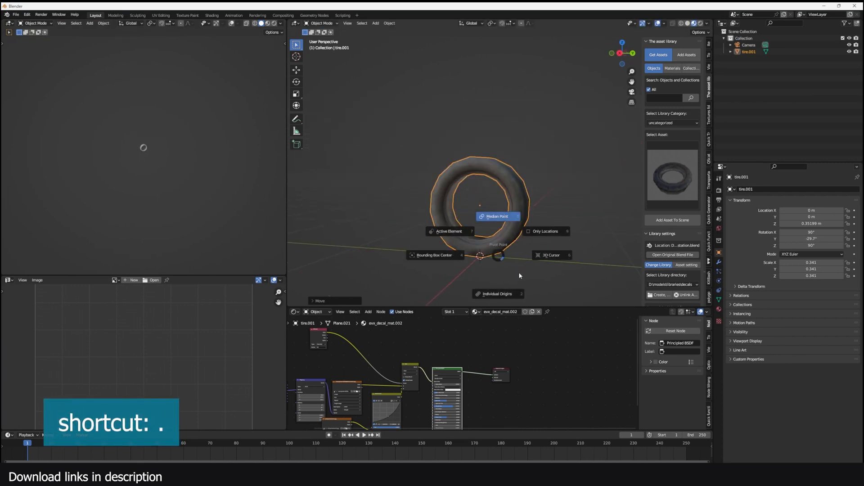
click(497, 216)
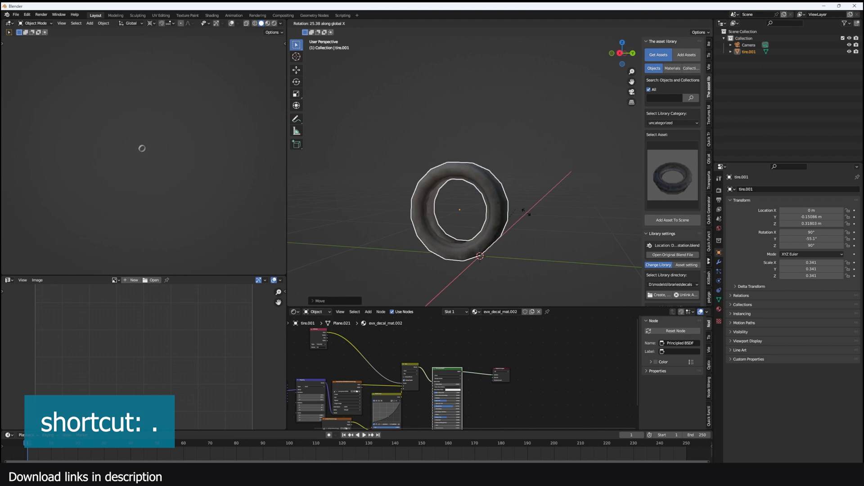
click(367, 24)
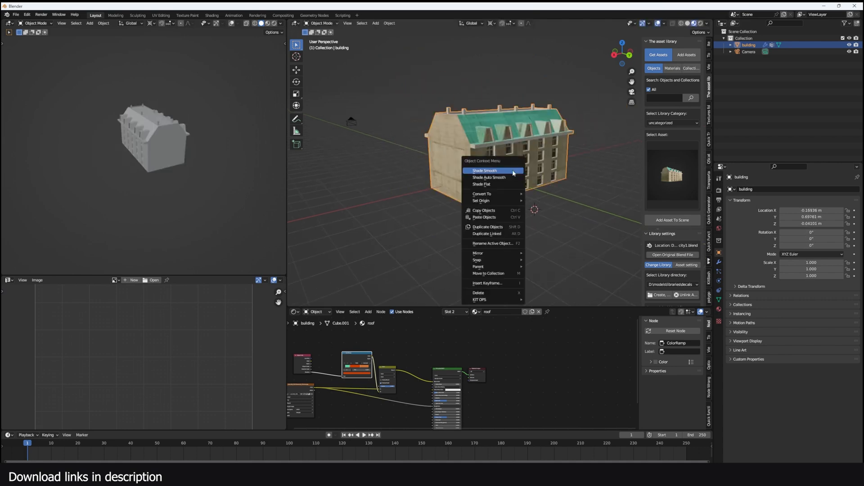
Shade the building model smooth.
click(484, 171)
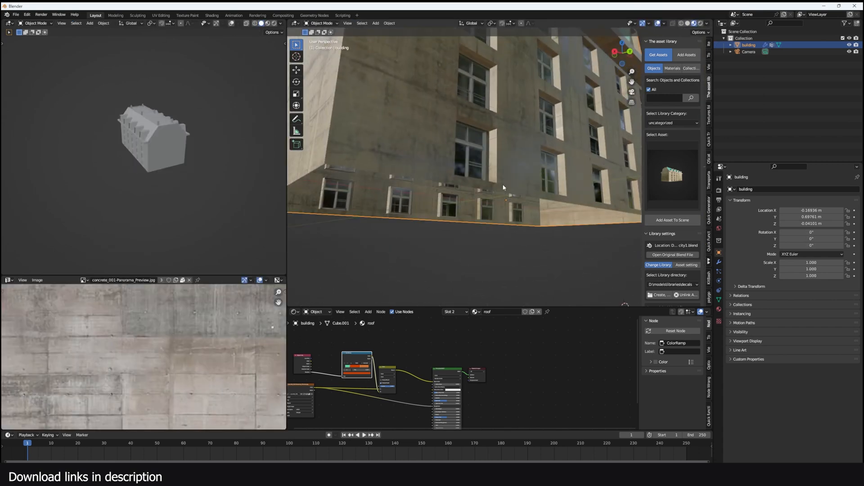
key(Tab)
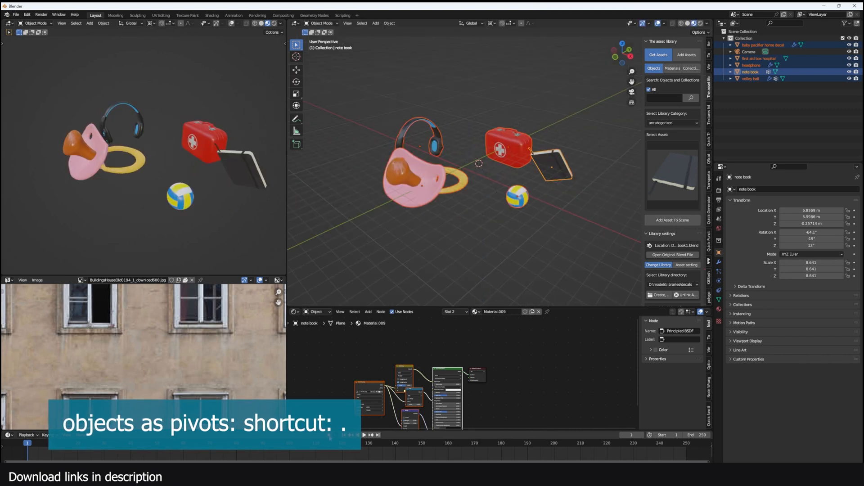
Play the props rotating around the empty, then add a Plane above the character with Shift+A.
key(space)
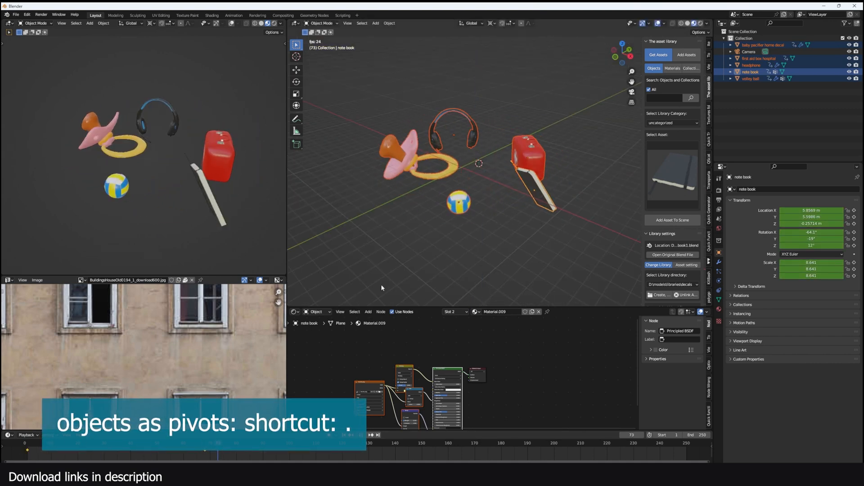
click(374, 24)
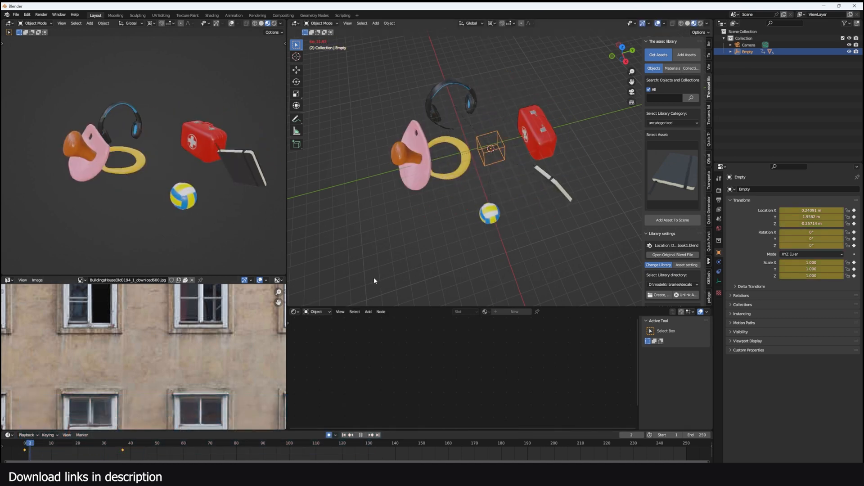
click(375, 23)
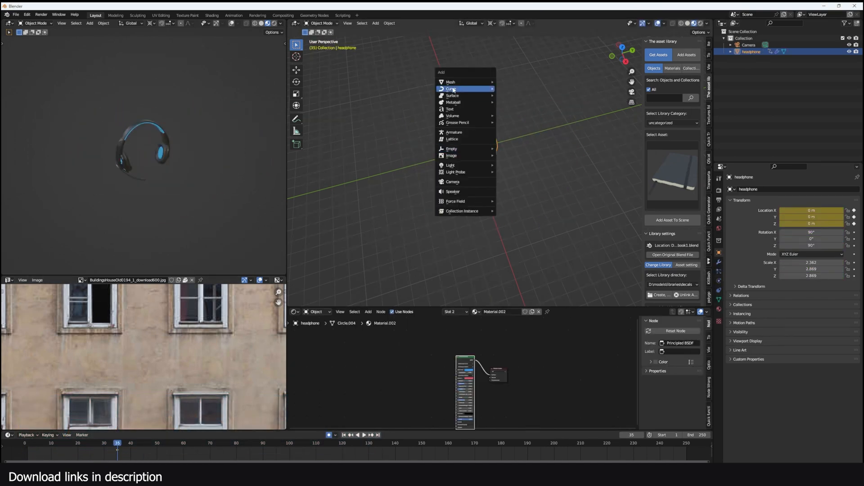
click(452, 89)
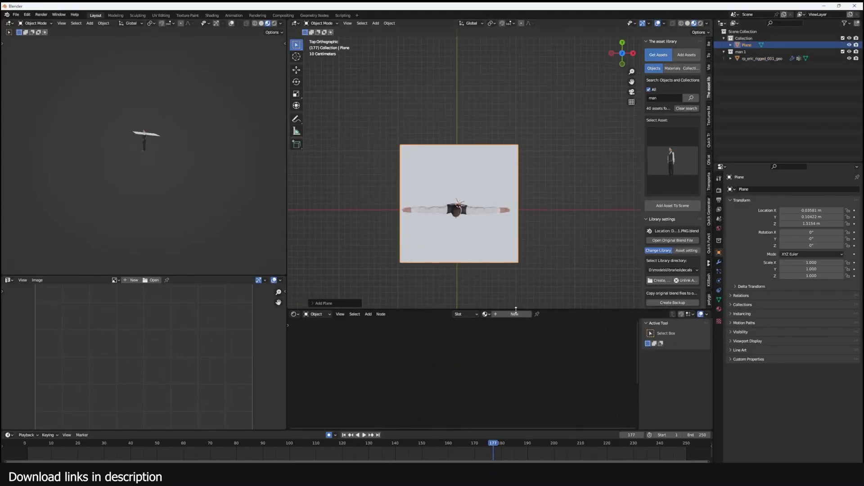
Hook cape vertices to the character and to a new empty with Ctrl+H.
key(Tab)
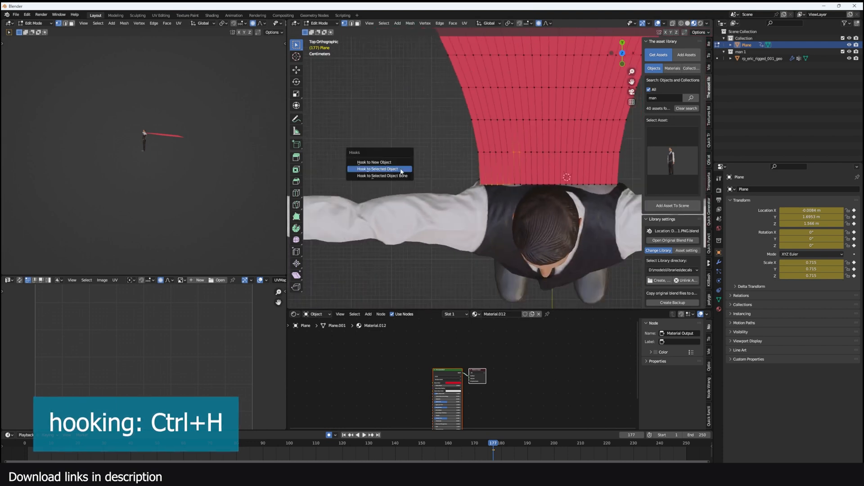
click(373, 161)
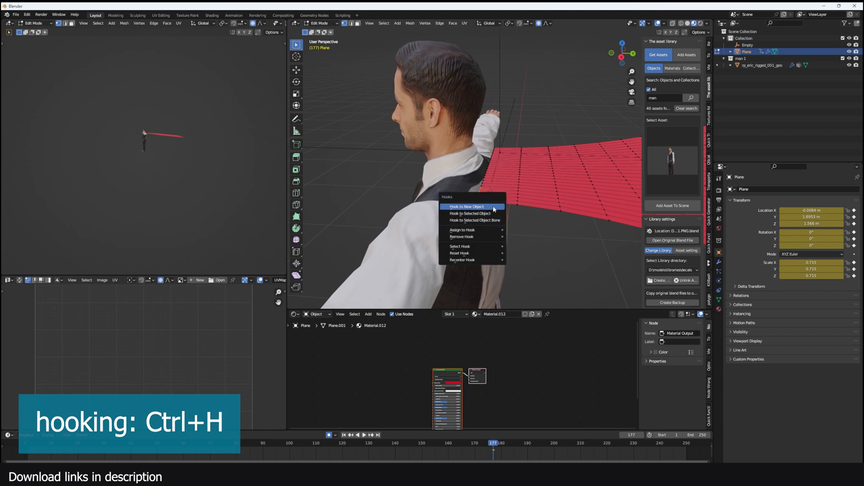
click(467, 207)
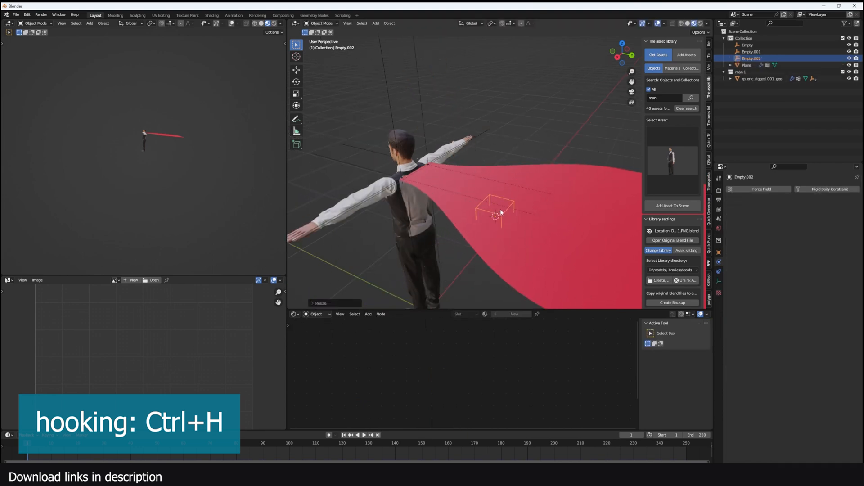
Hook further cloth vertices to the selected empty.
key(Tab)
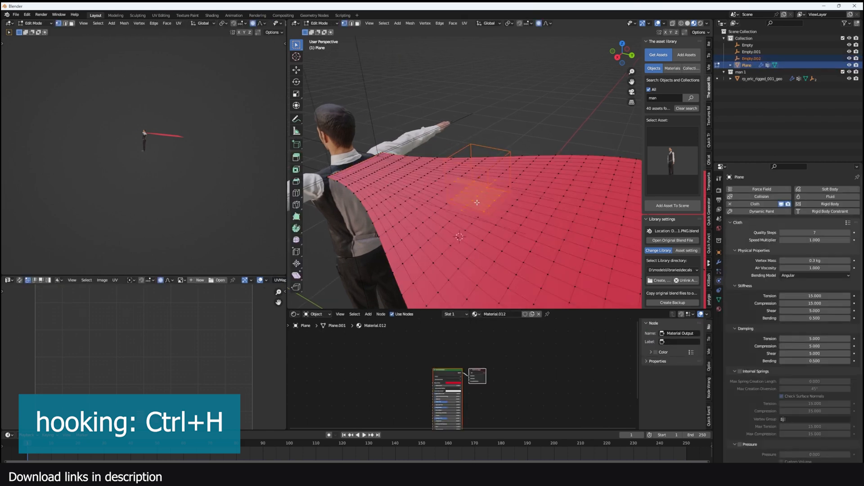
key(ctrl+h)
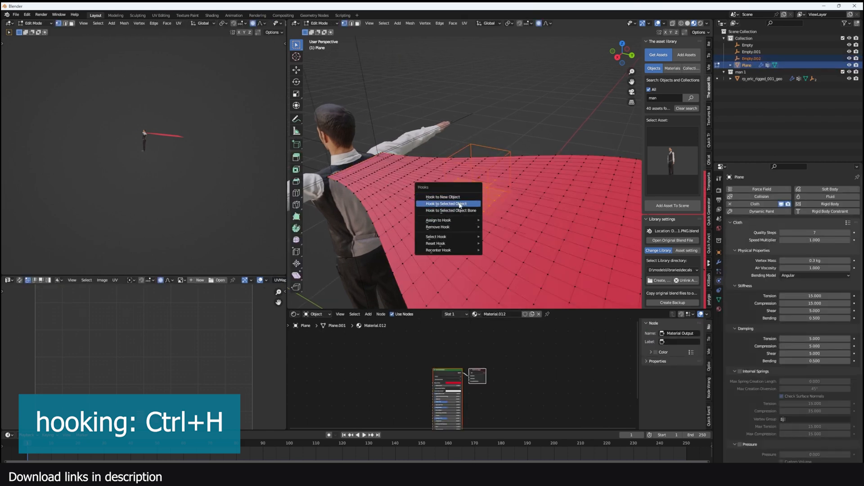
click(446, 203)
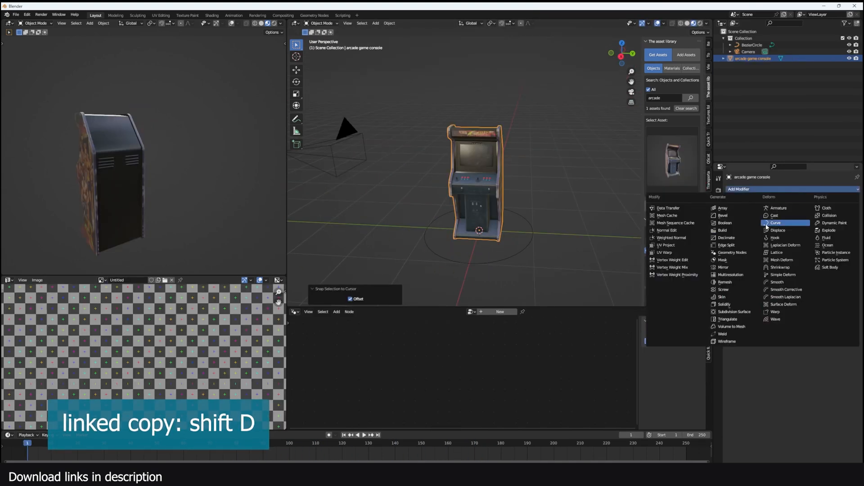
Add a Curve modifier to the arcade console with BezierCircle as curve object and a changed deform axis.
click(775, 222)
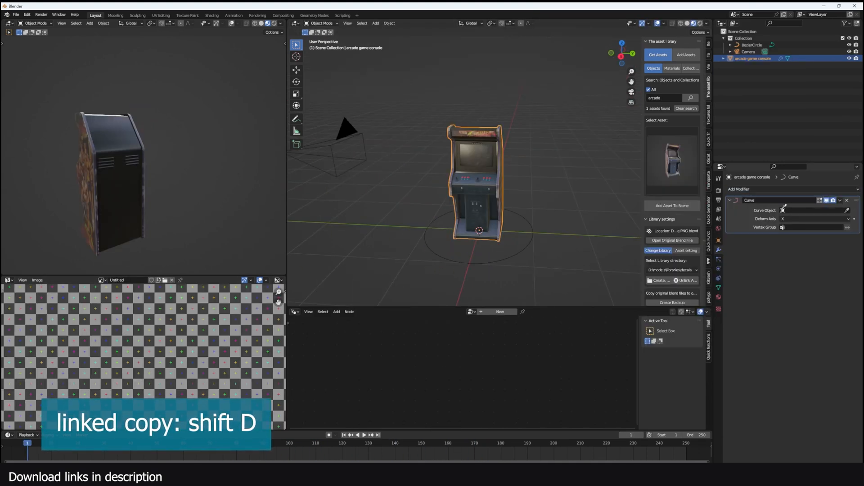
click(810, 210)
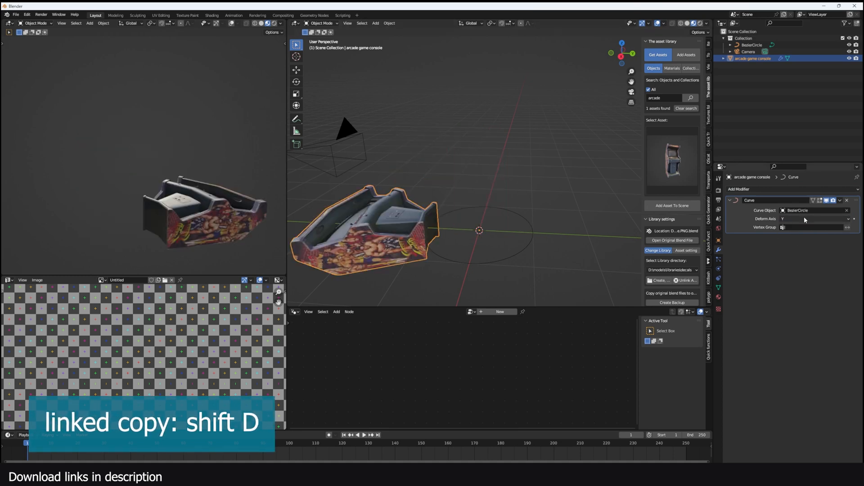
click(813, 219)
text(wires)
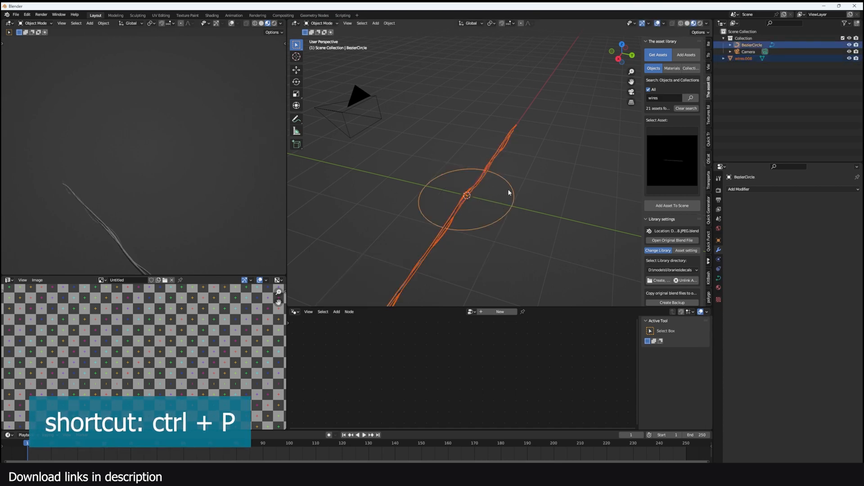
Parent the wires to the BezierCircle with Curve Deform so they wrap into a ring.
key(ctrl+p)
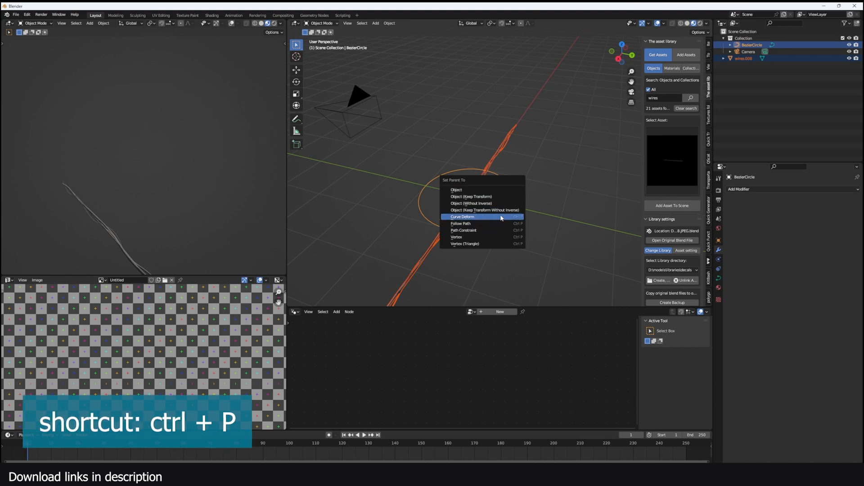
click(463, 216)
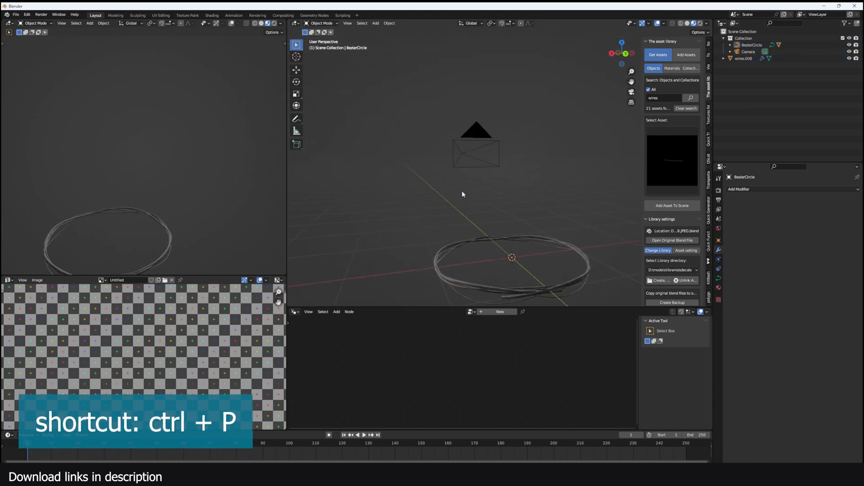
key(ctrl+p)
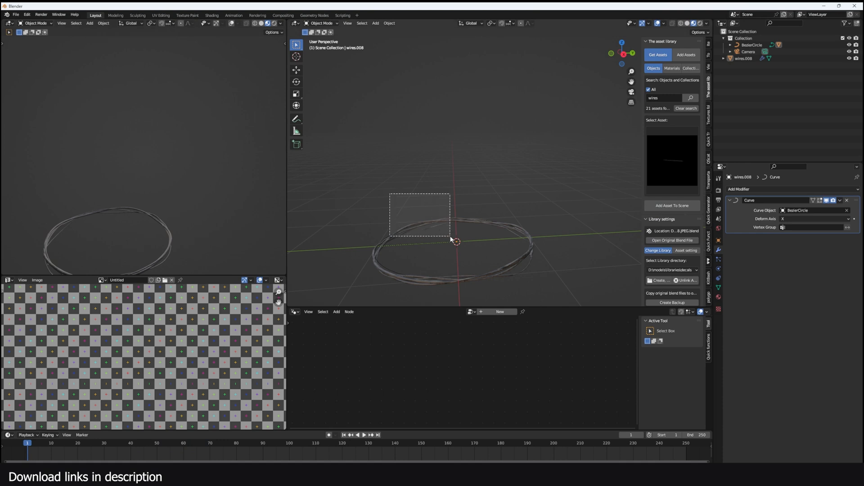
click(738, 189)
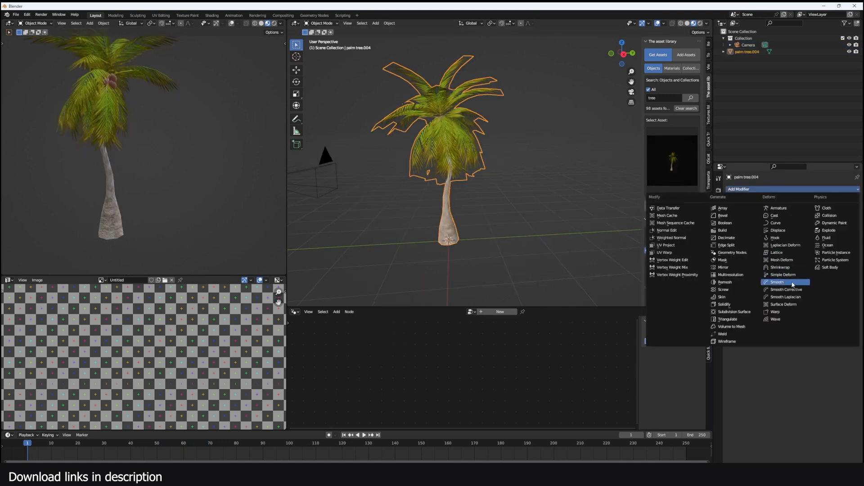
Add a Simple Deform modifier set to Bend around the Z axis, curving the palm tree.
click(782, 274)
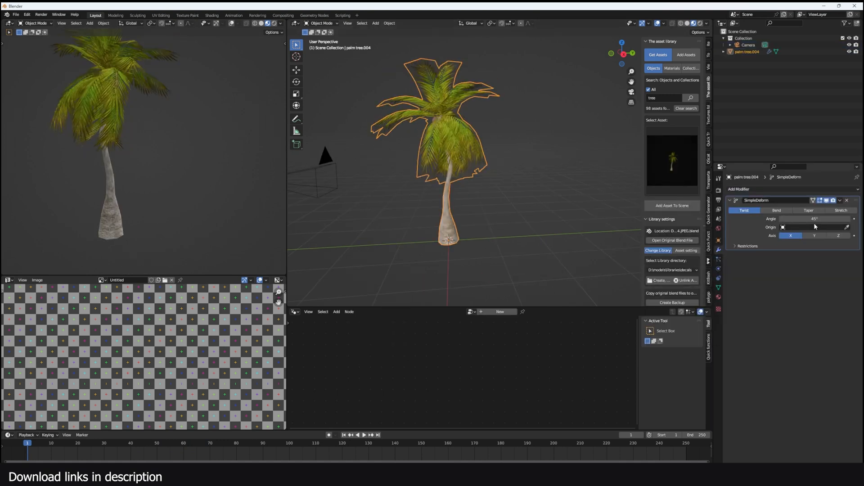
click(776, 209)
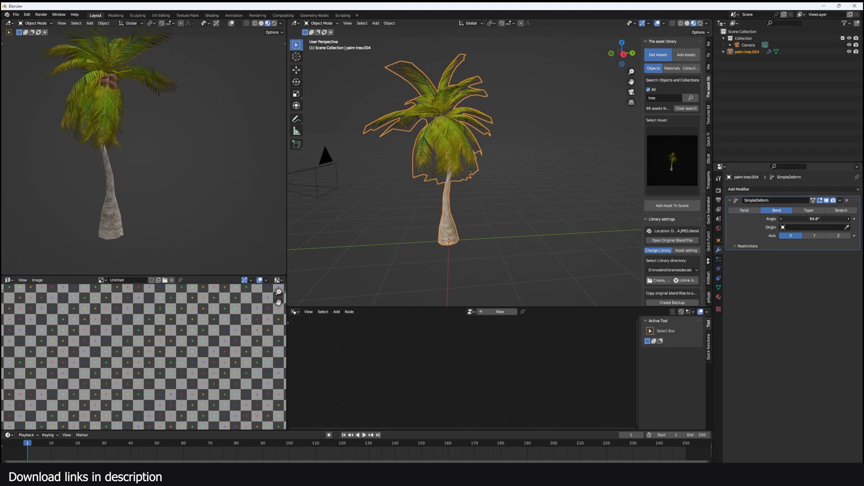
click(813, 236)
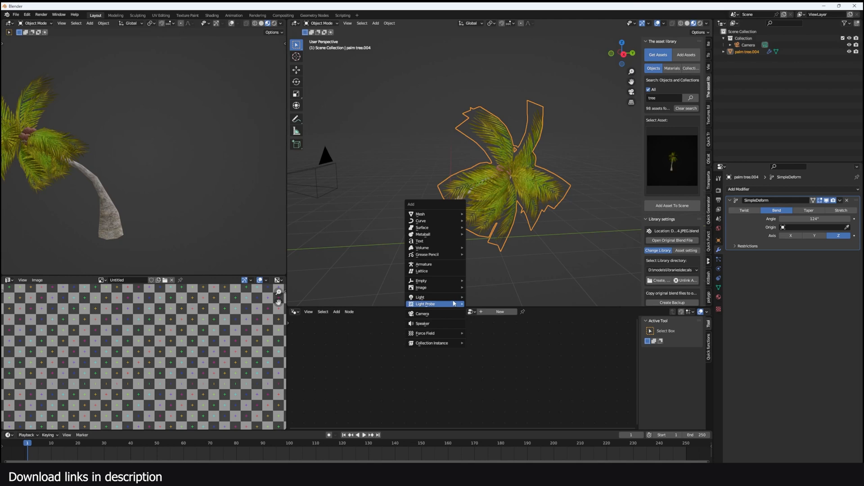
click(421, 280)
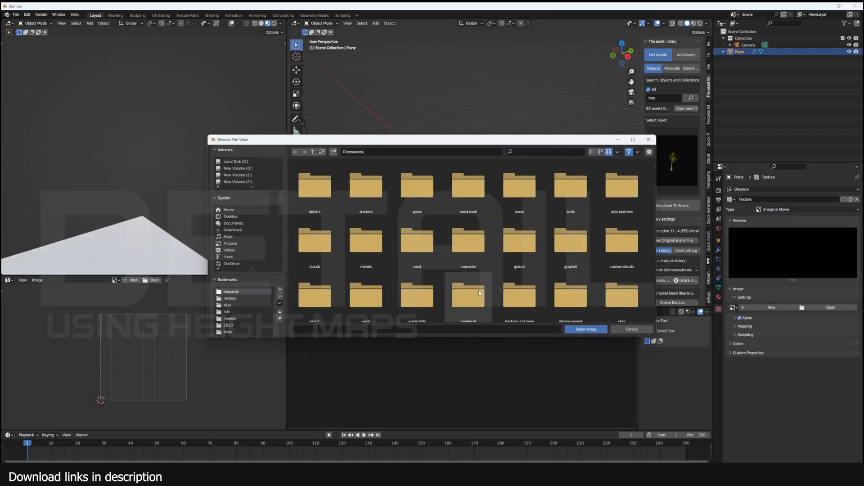
Load a height-map image for the Displace texture and set the displacement direction.
click(585, 329)
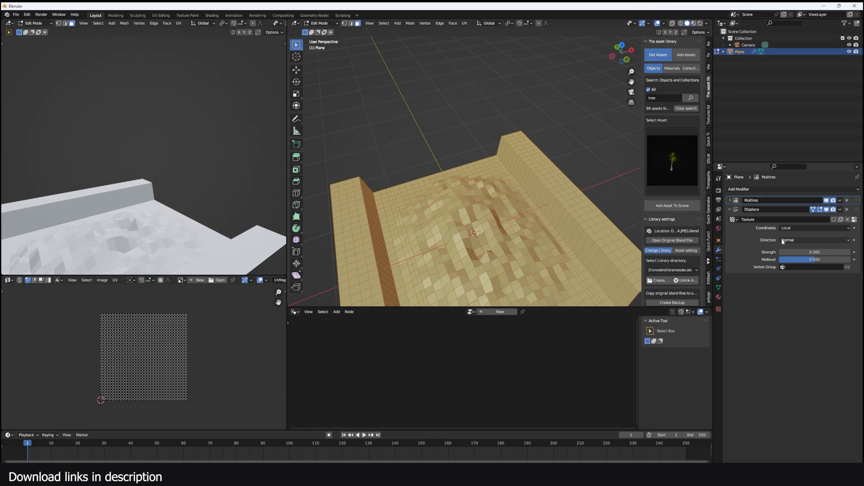
click(804, 228)
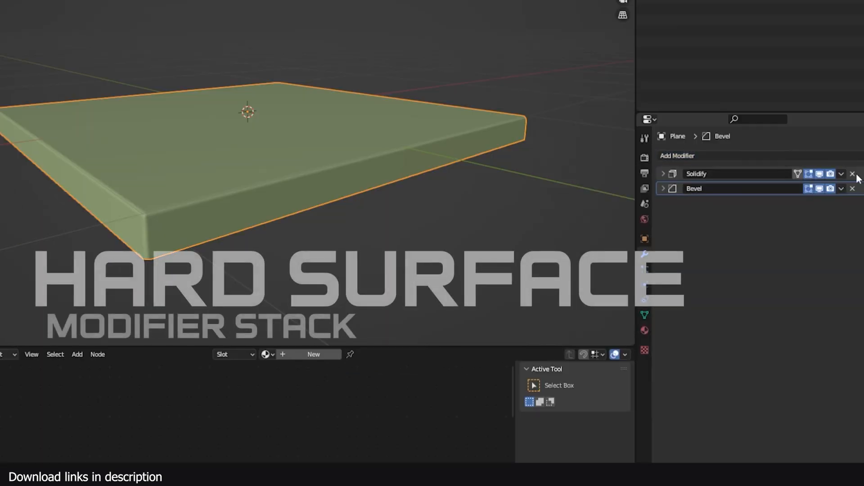
Replace the plane's modifiers with an Edge Split, Solidify and Bevel stack forming a bevelled slab.
click(676, 156)
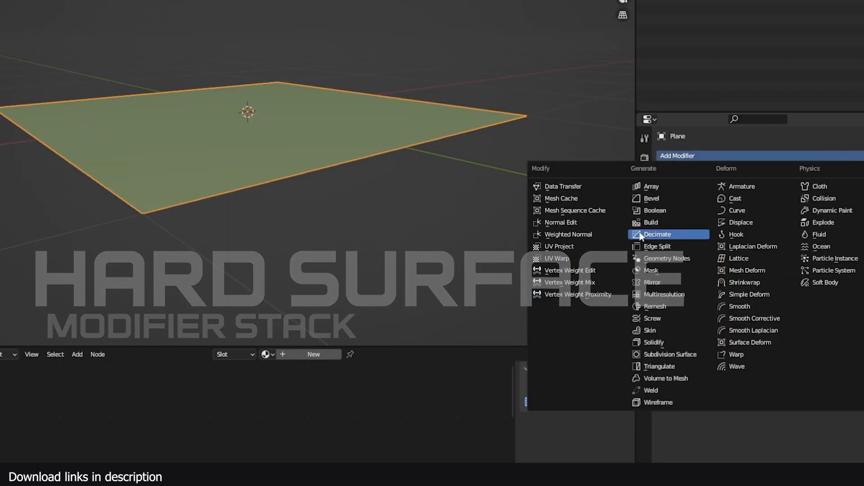
click(656, 246)
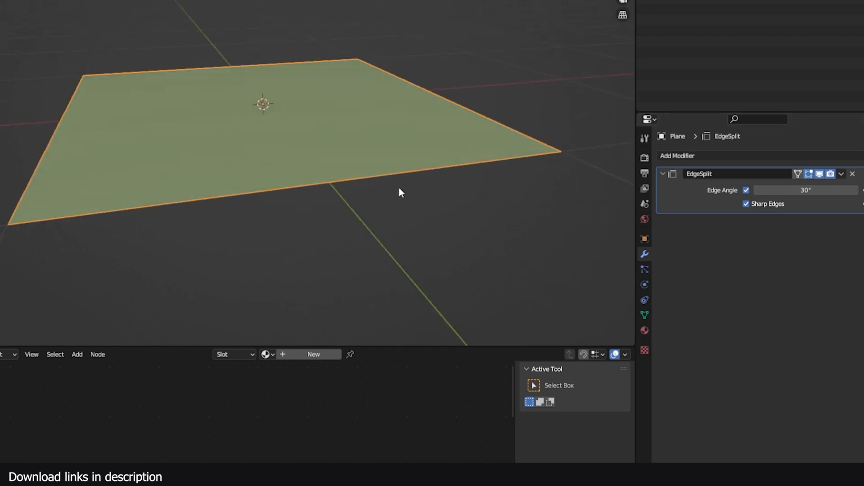
click(677, 156)
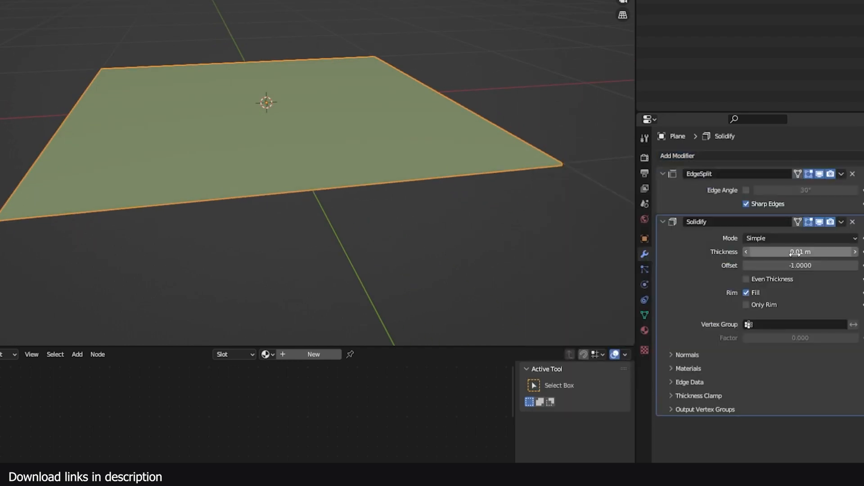
click(677, 156)
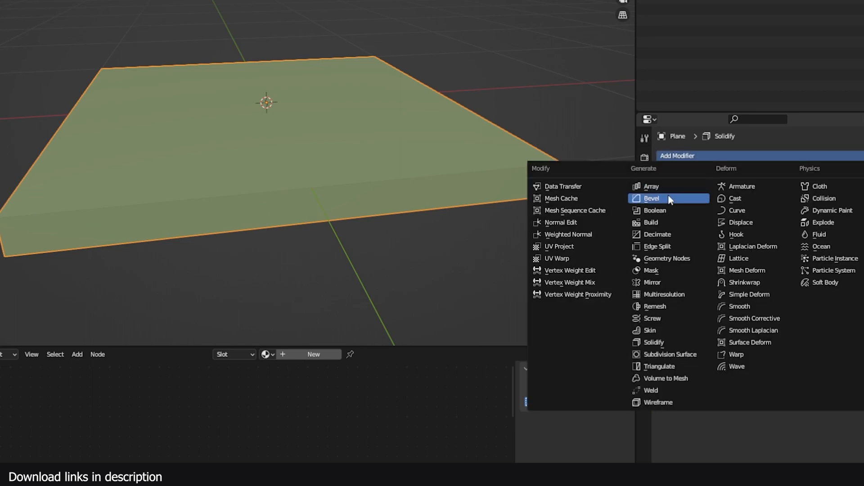
click(651, 198)
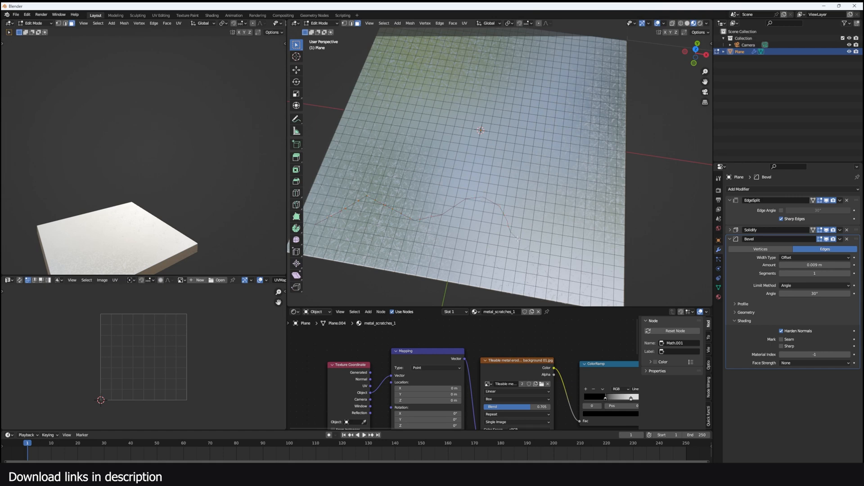
Enable Only Rim on Solidify, raise the Bevel Amount to 0.093 m and expand Bevel Shading.
click(367, 197)
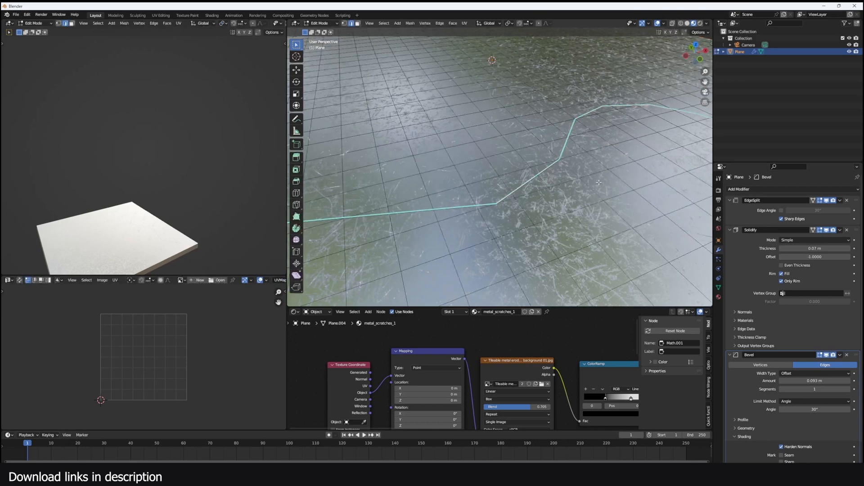
key(Tab)
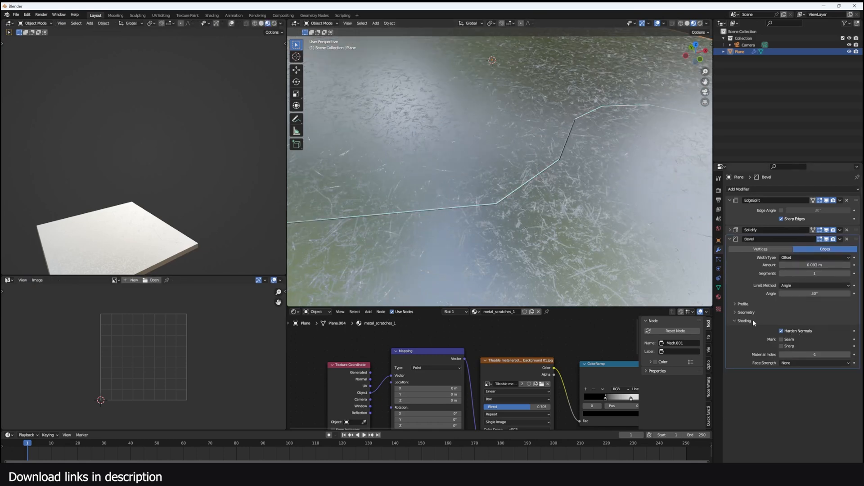
click(745, 312)
text(sto)
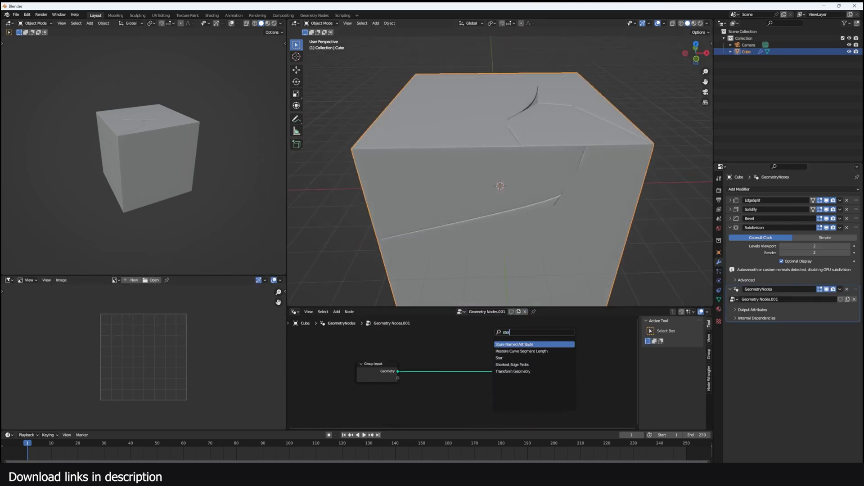
Search 'edg' in the node add menu and place an Edge Angle node in the geometry tree.
click(514, 344)
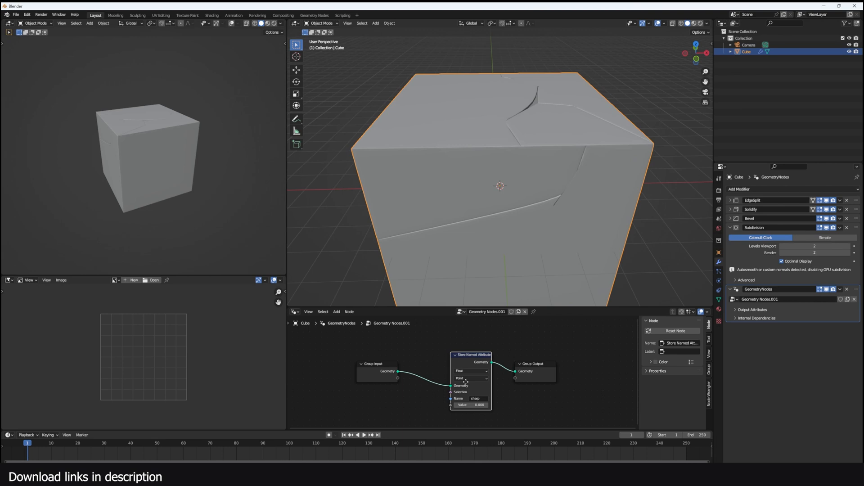
text(edg)
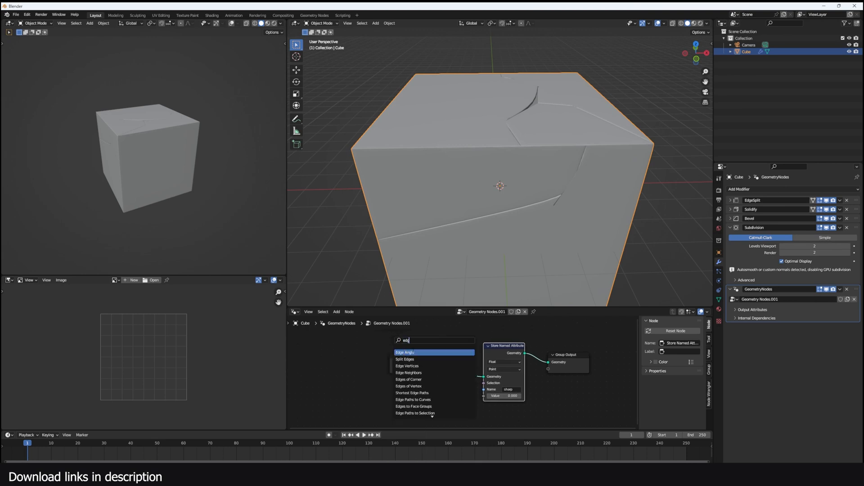
click(405, 352)
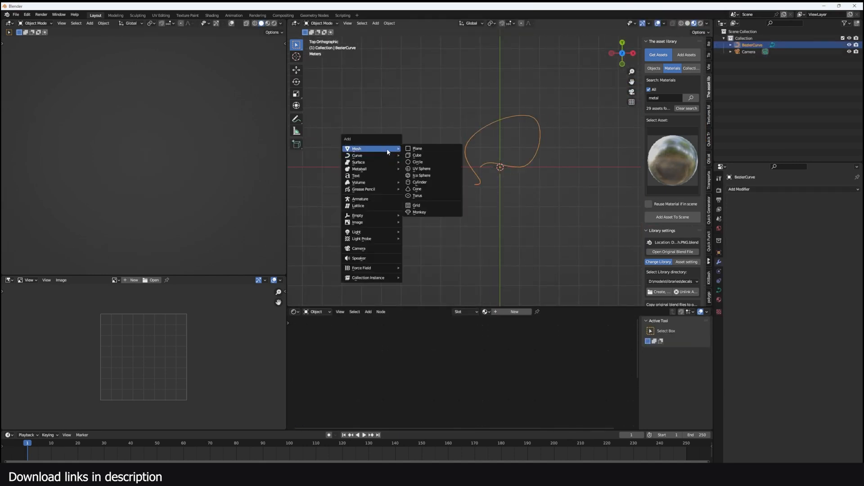
Add a mesh plane with a Subdivision modifier and convert it to a curve.
click(417, 148)
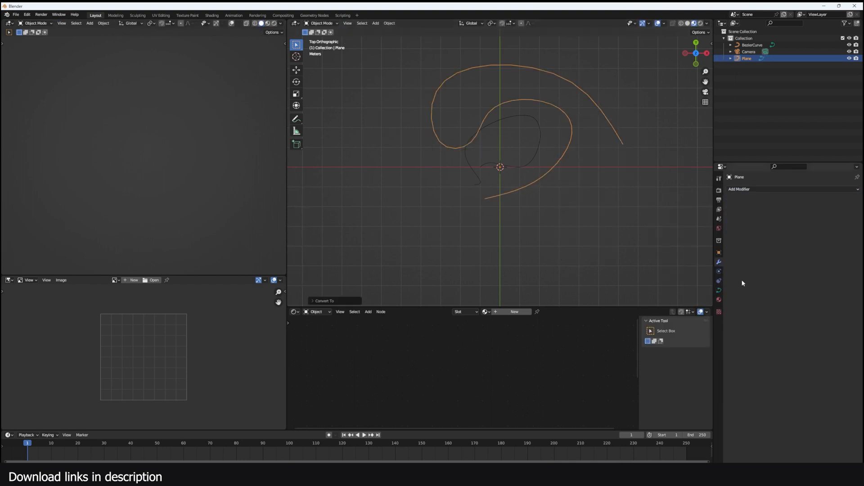
key(Tab)
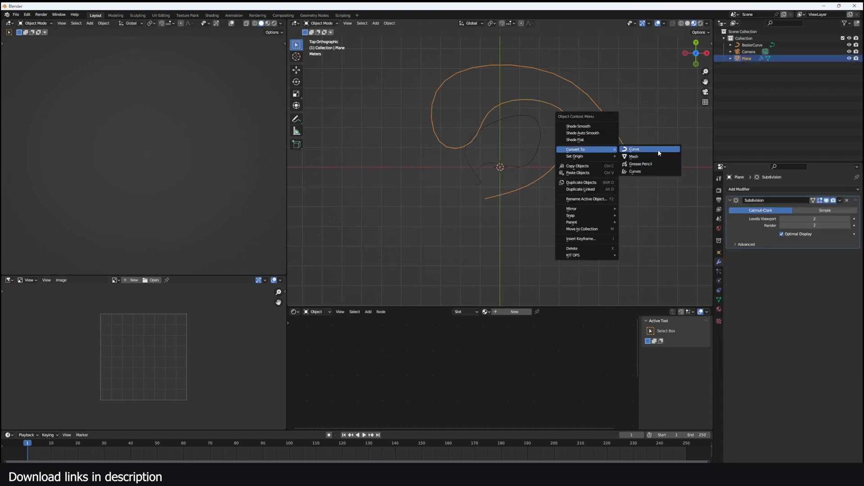
click(635, 148)
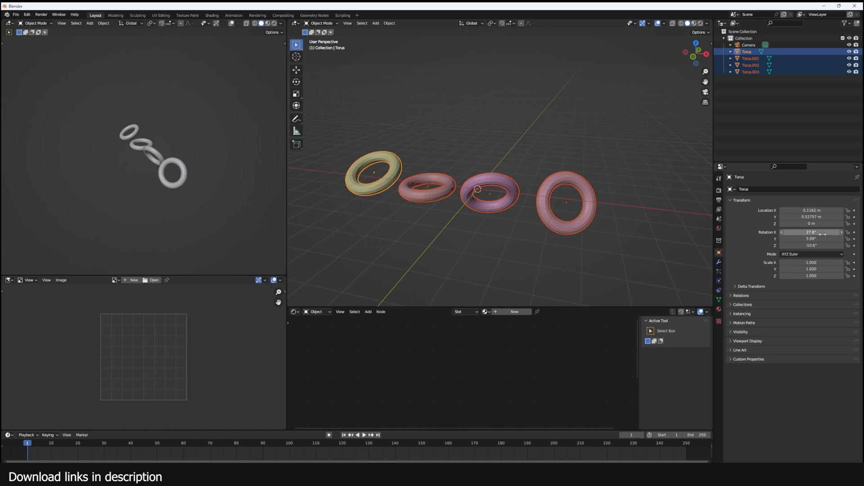
Copy the active torus's rotation to all selected tori, then use the Location field's menu.
right_click(810, 231)
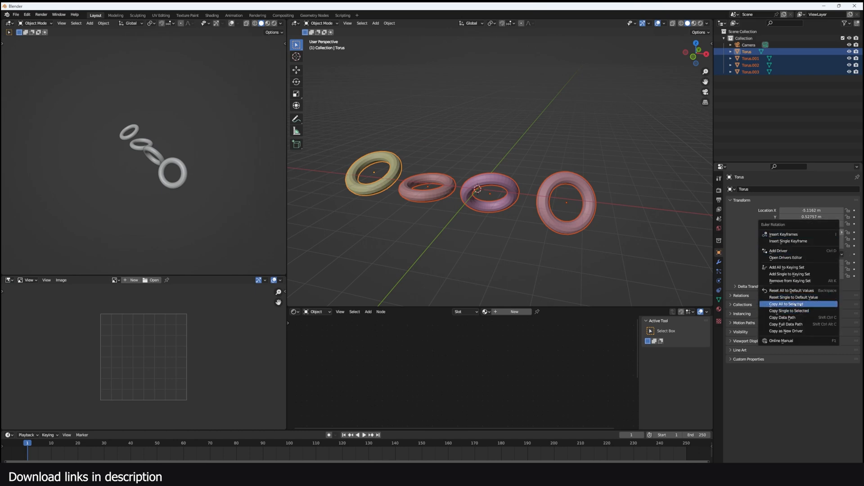
click(785, 303)
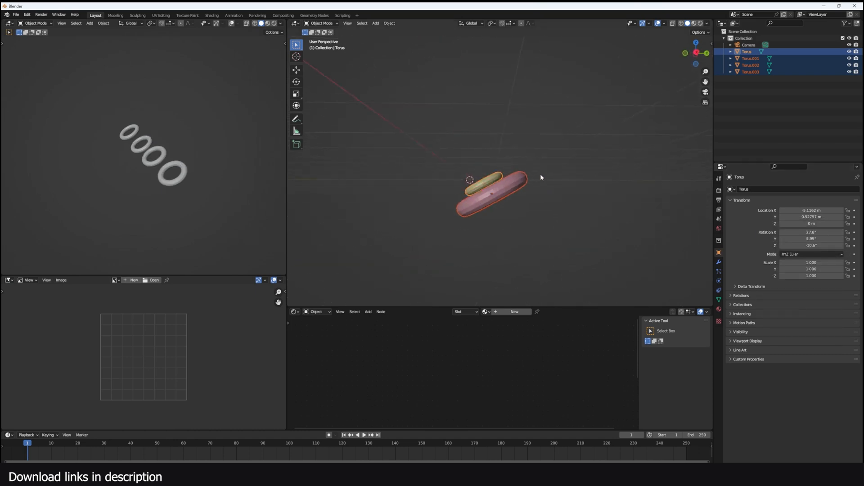
right_click(810, 210)
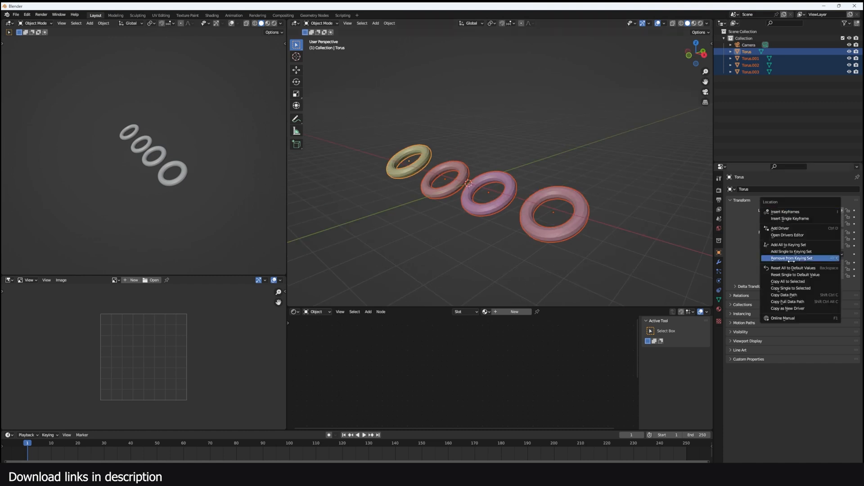
click(792, 258)
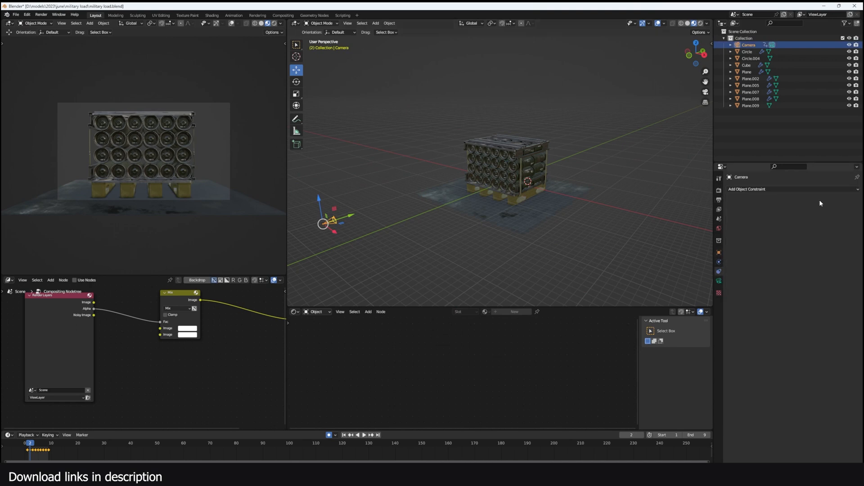
Give the camera a Track To constraint targeting the crate's Circle object via the 'track' search.
click(747, 189)
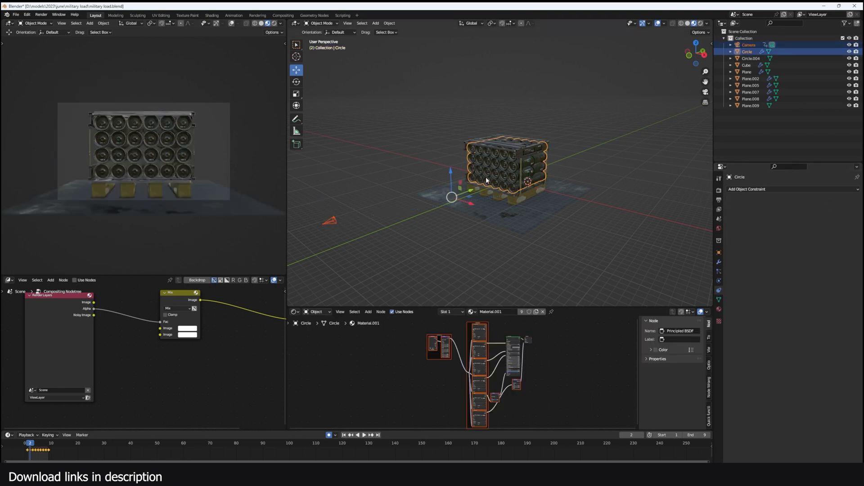
text(track)
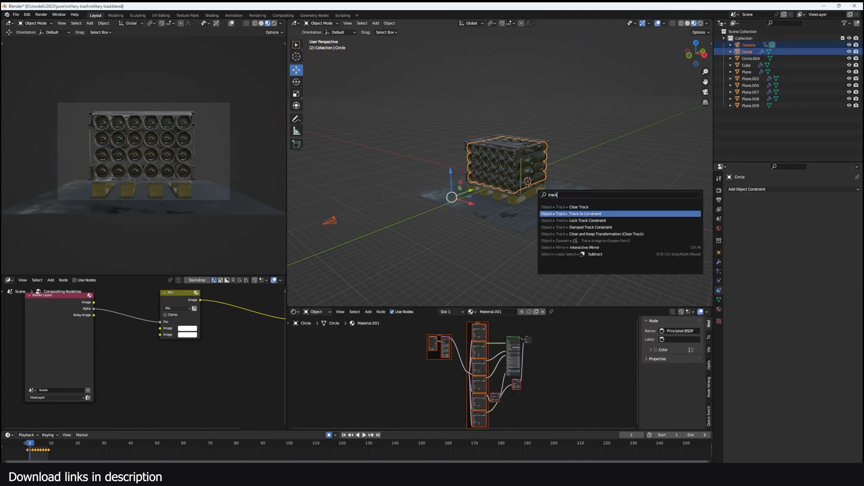
click(585, 214)
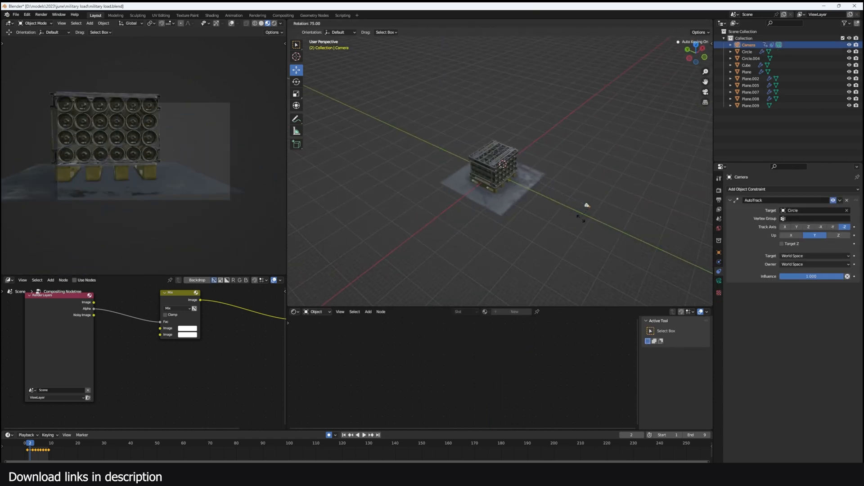
click(587, 207)
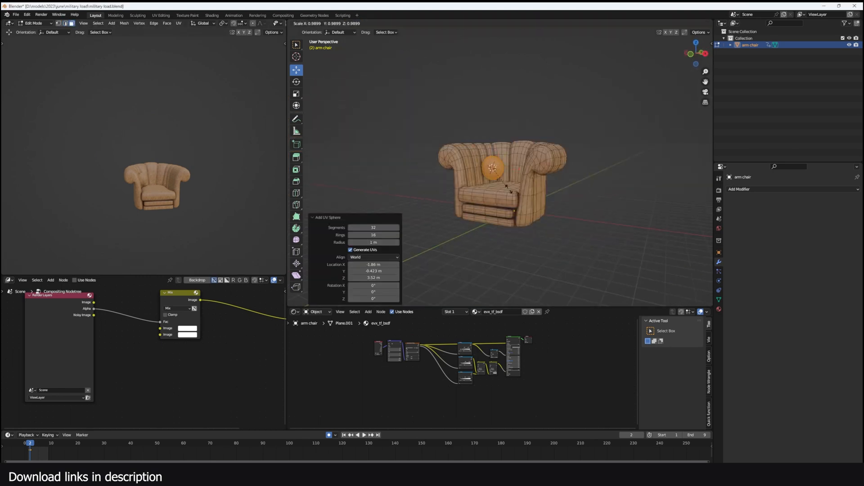
Boolean-intersect the UV sphere from the armchair with Difference, then box-select the backrest top.
click(453, 23)
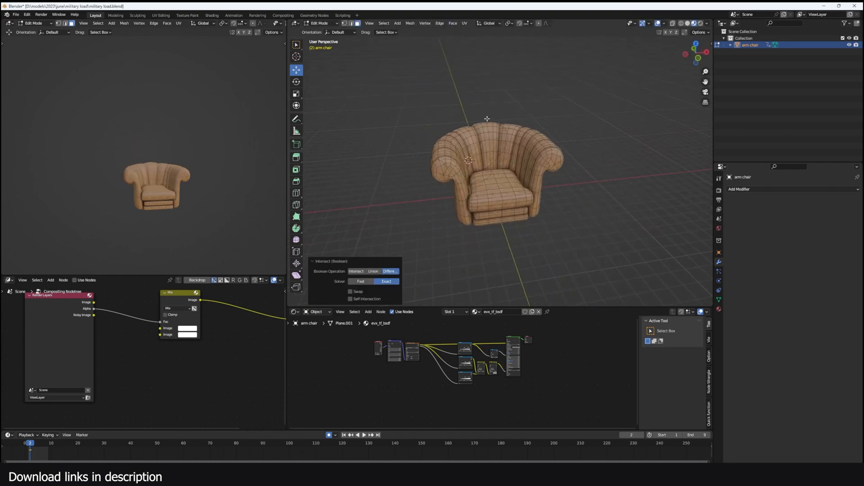
click(360, 273)
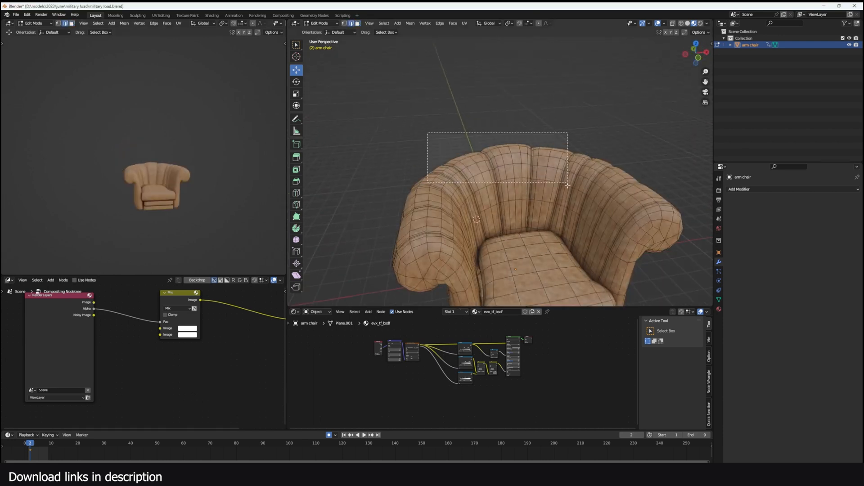
click(453, 24)
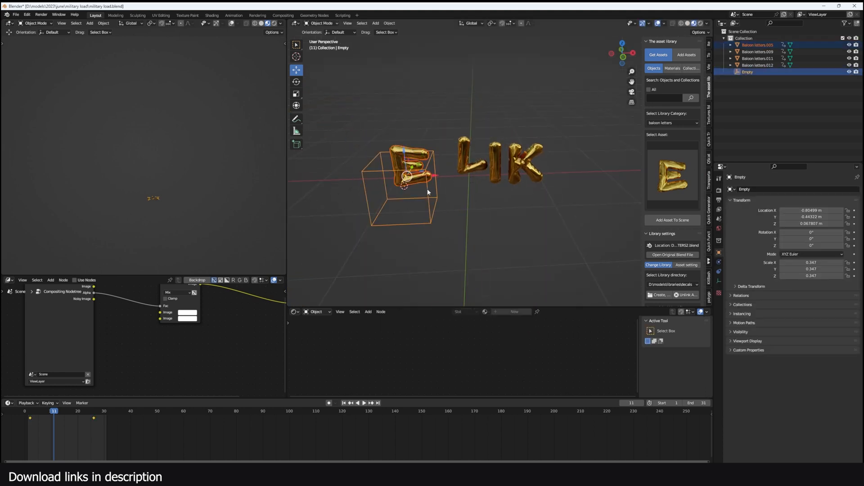
Parent the LIKE balloon letters to an Empty with Ctrl+P for keyframed animation.
key(ctrl+p)
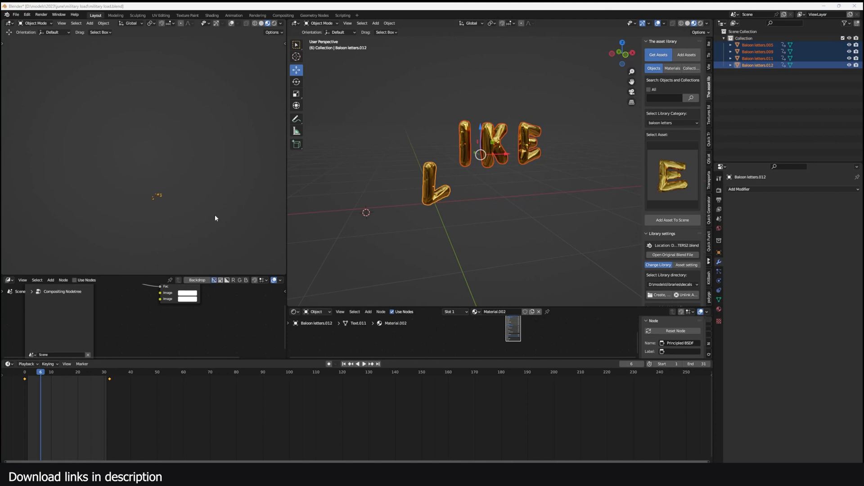
Give a balloon letter's Z Location curve a Noise modifier so it jitters while animating.
click(361, 364)
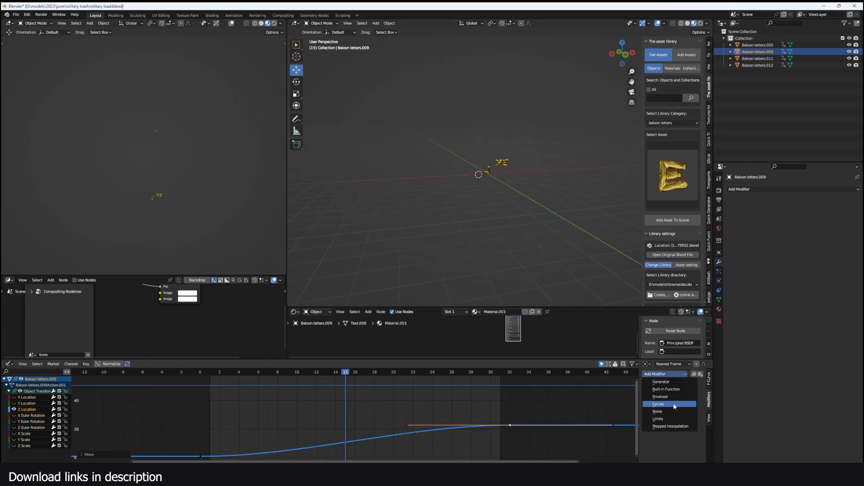
click(658, 411)
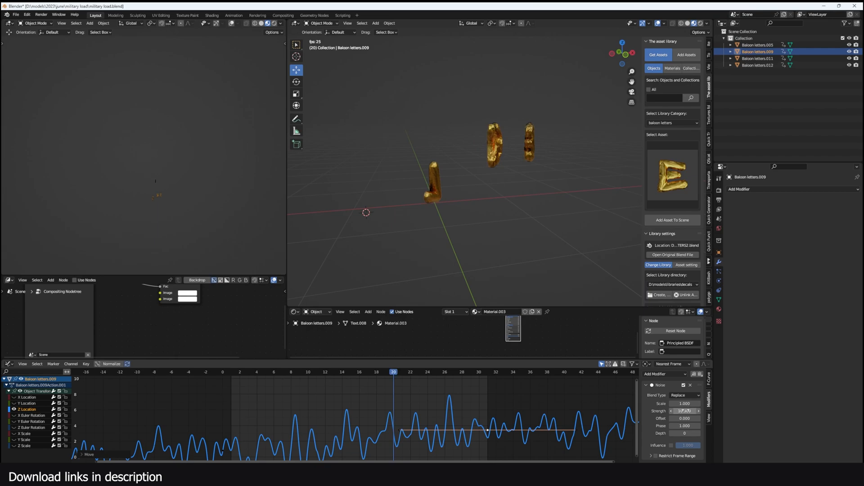
click(428, 372)
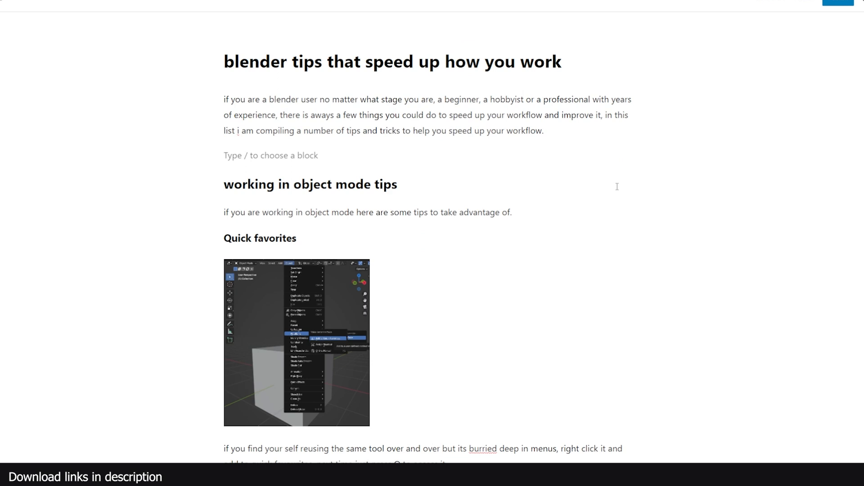
Read the Blendereverything tips post down to the hooks, curve deform and bend modifier sections.
click(270, 155)
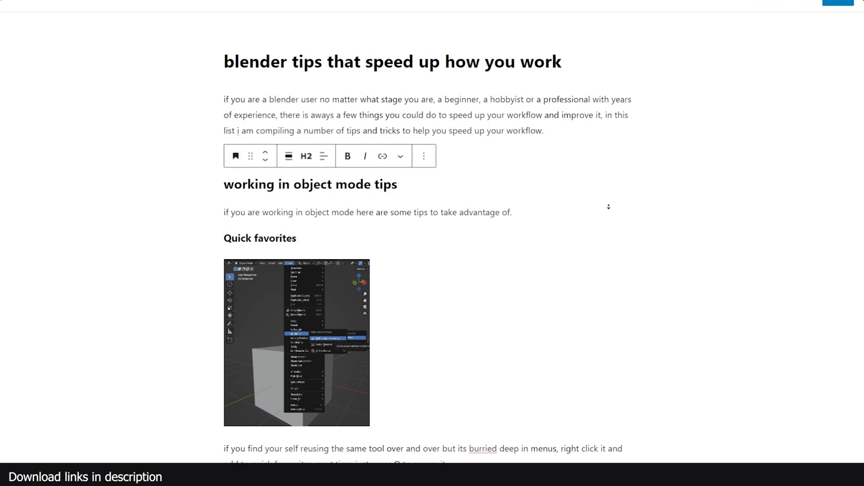
scroll(down, 3)
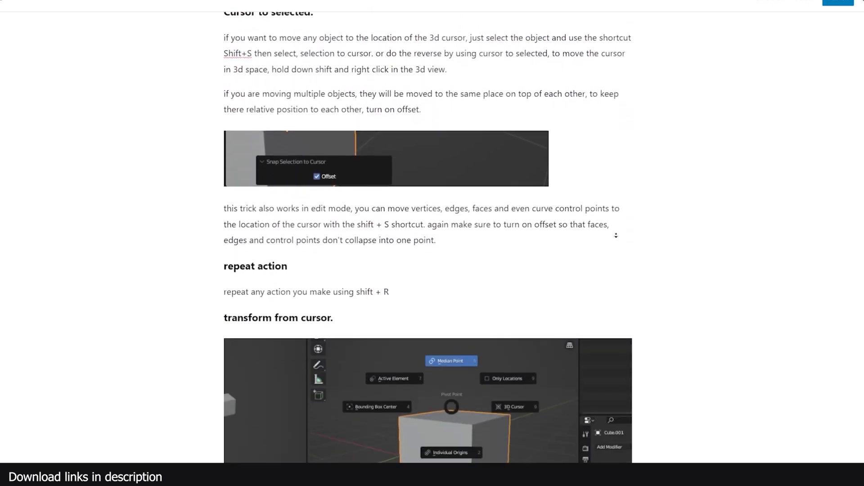
scroll(down, 3)
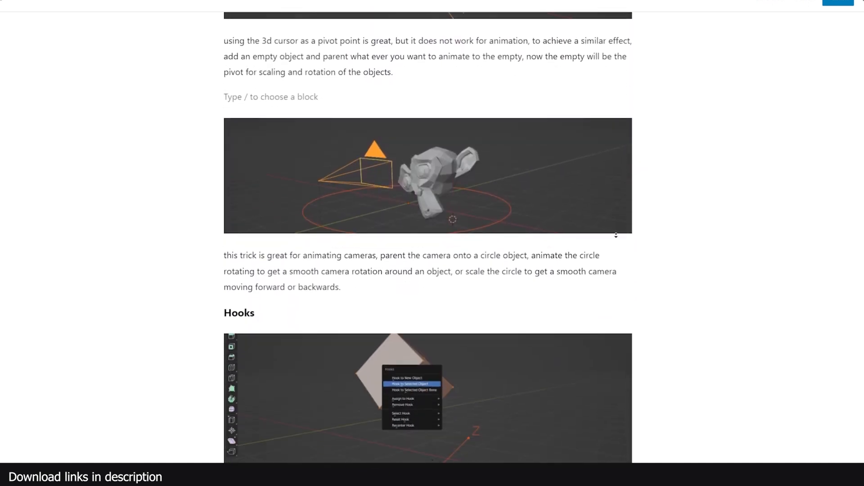
scroll(down, 3)
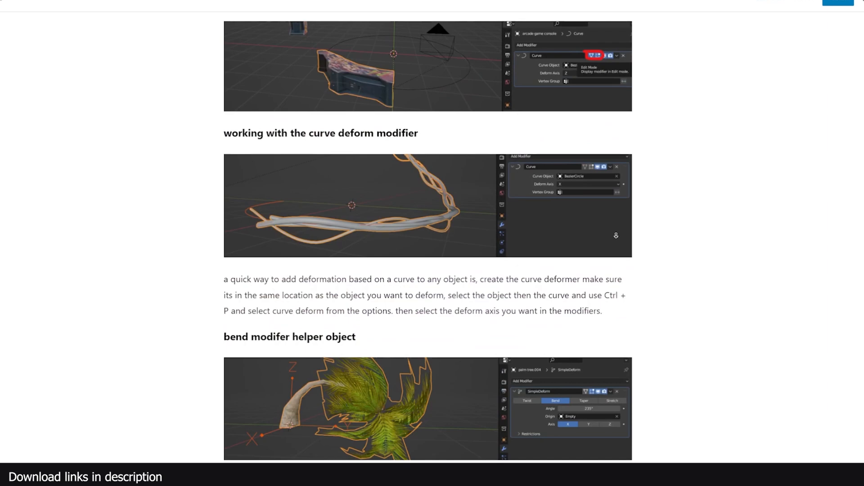